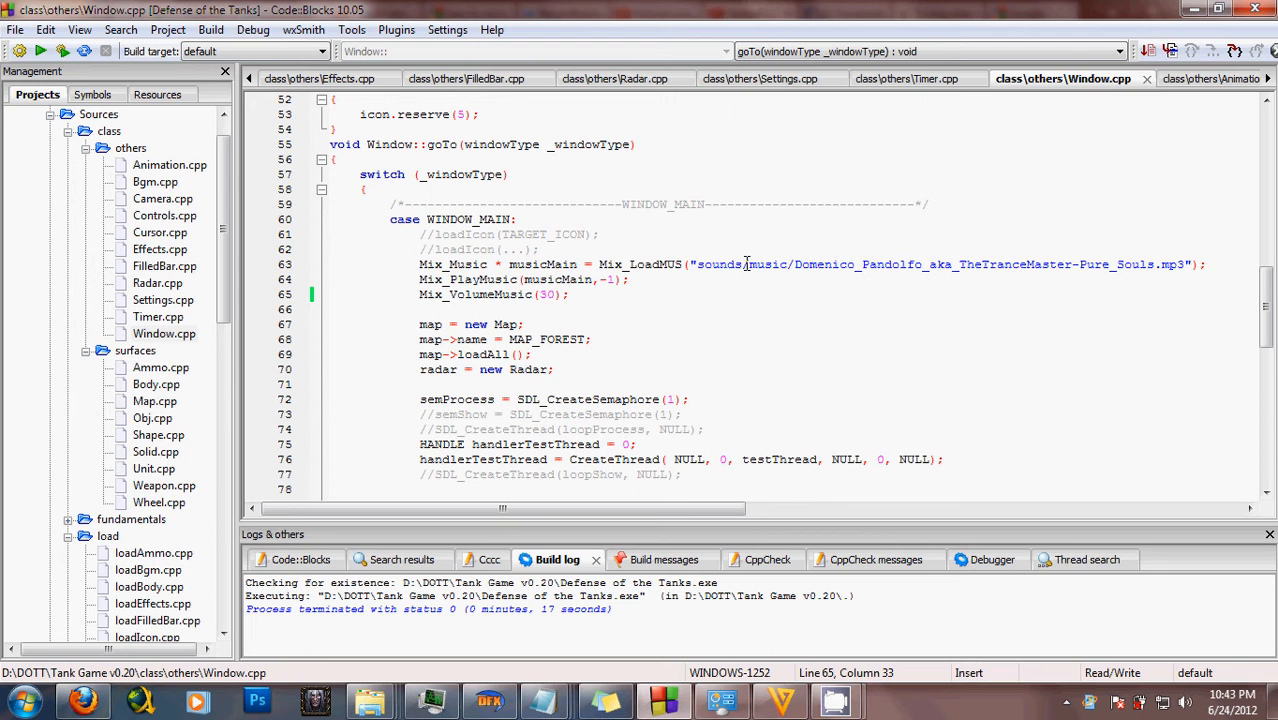
{"action": "left_click", "coordinate": [568, 294]}
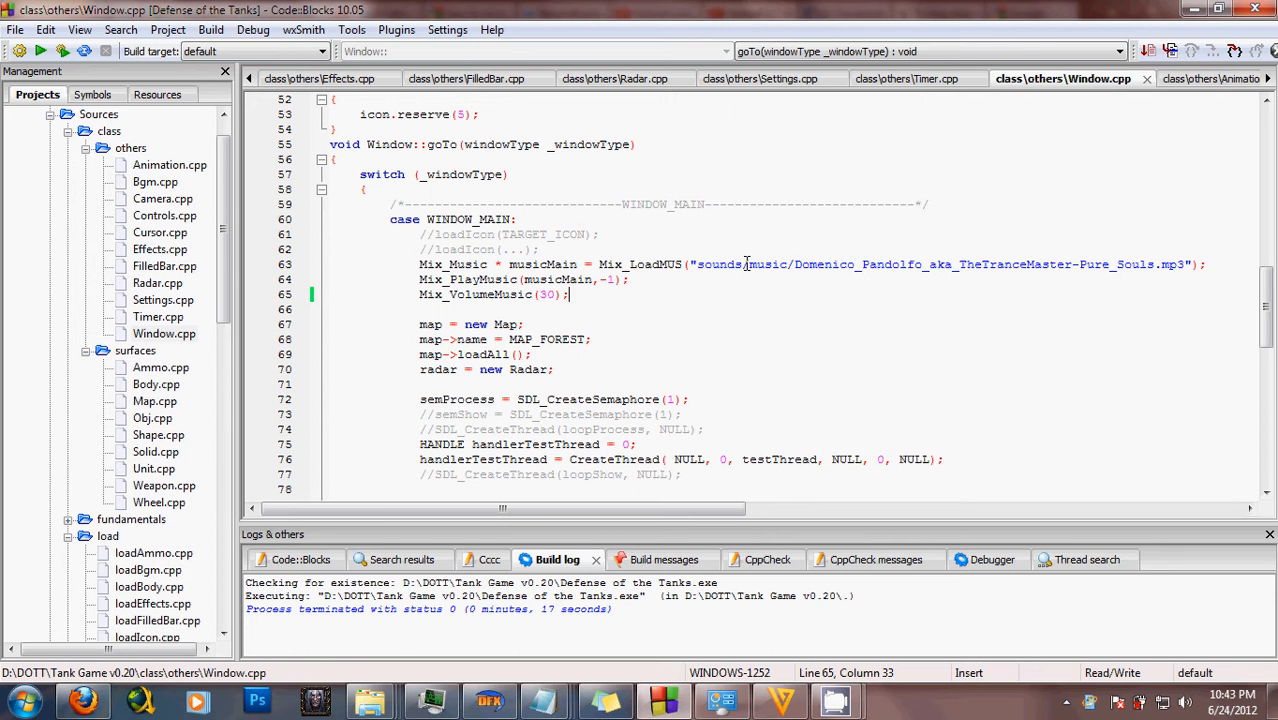